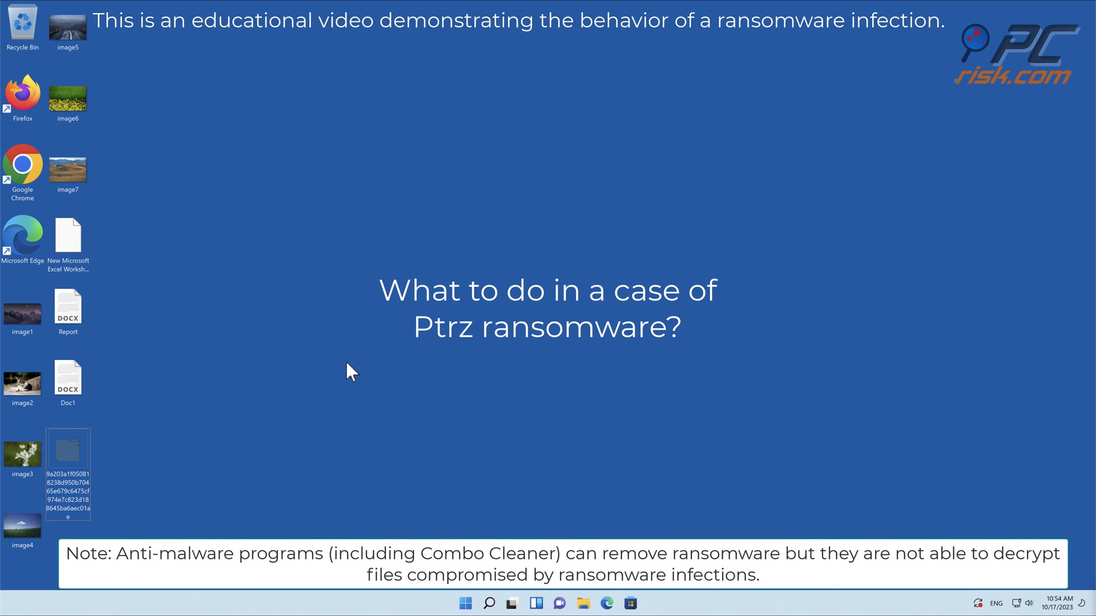
{"action": "mouse_move", "coordinate": [173, 348]}
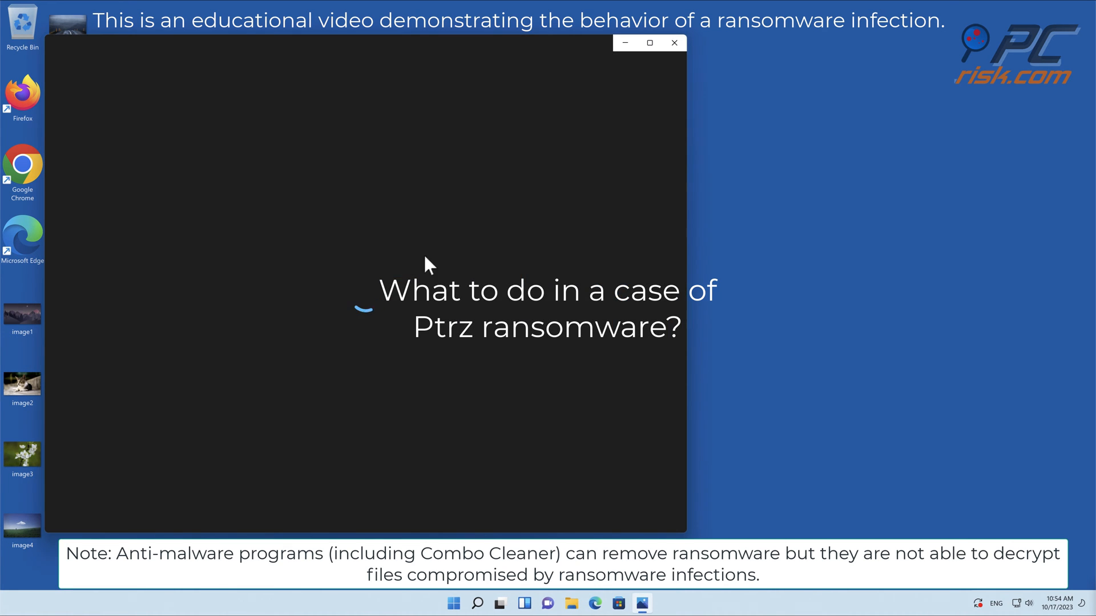
Step: Close the loading viewer and run the ransomware sample as administrator
{"action": "left_click", "coordinate": [673, 43]}
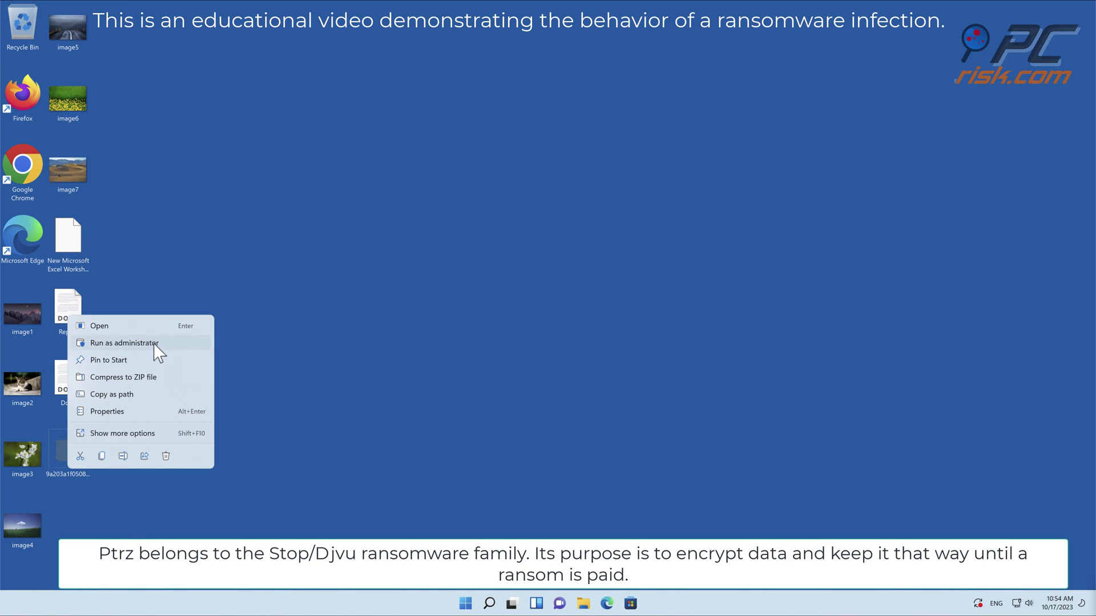
{"action": "left_click", "coordinate": [125, 342]}
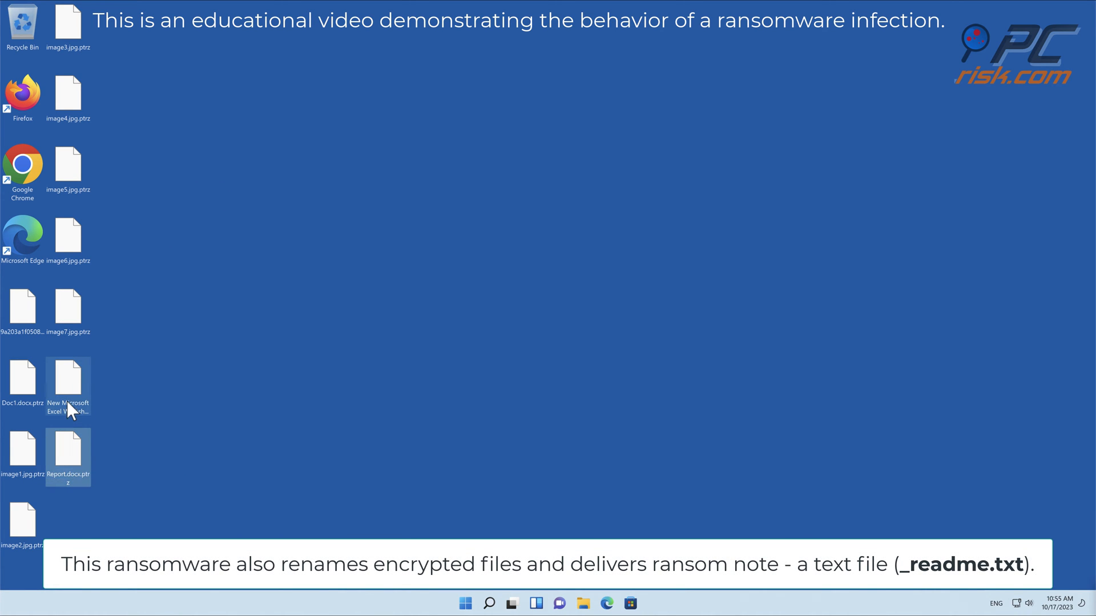
Step: Browse This PC > Local Disk (C:) > Users and open the _readme ransom note
{"action": "left_click", "coordinate": [68, 166]}
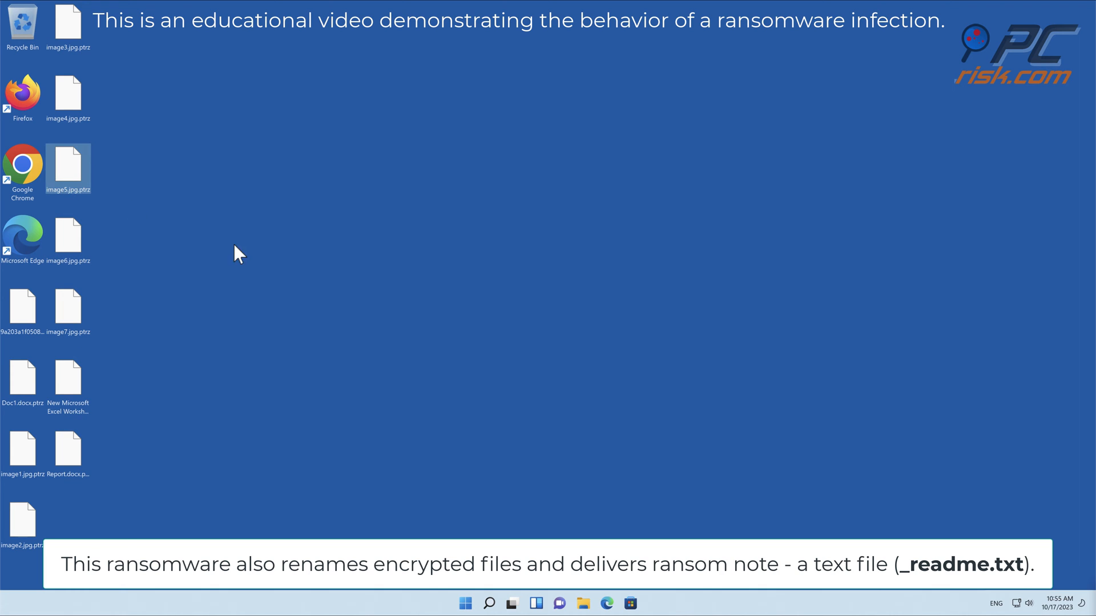
{"action": "left_click", "coordinate": [582, 603]}
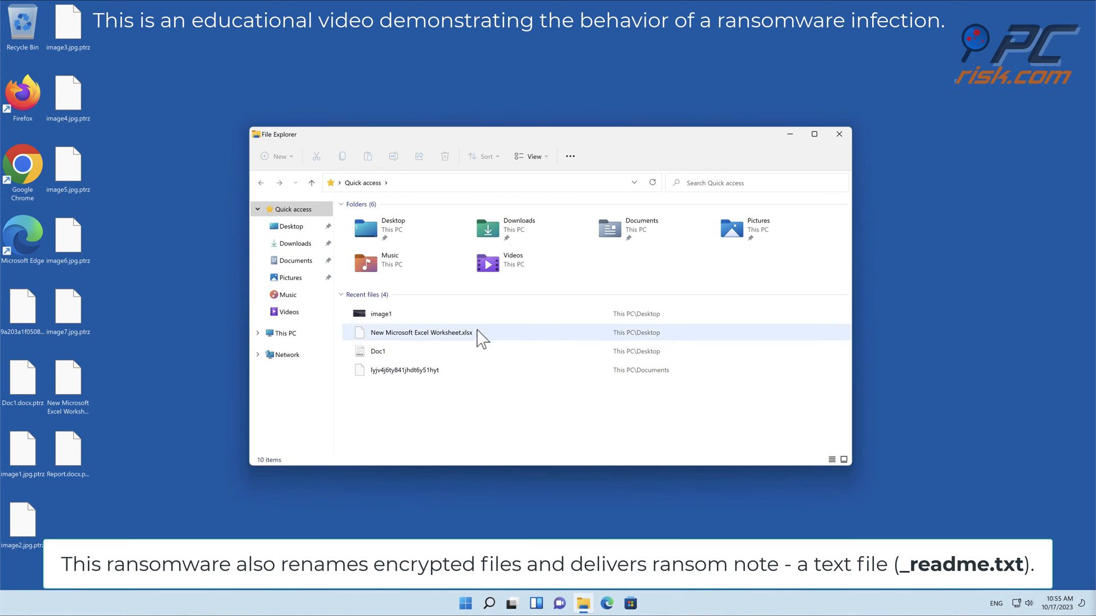
{"action": "left_click", "coordinate": [284, 333]}
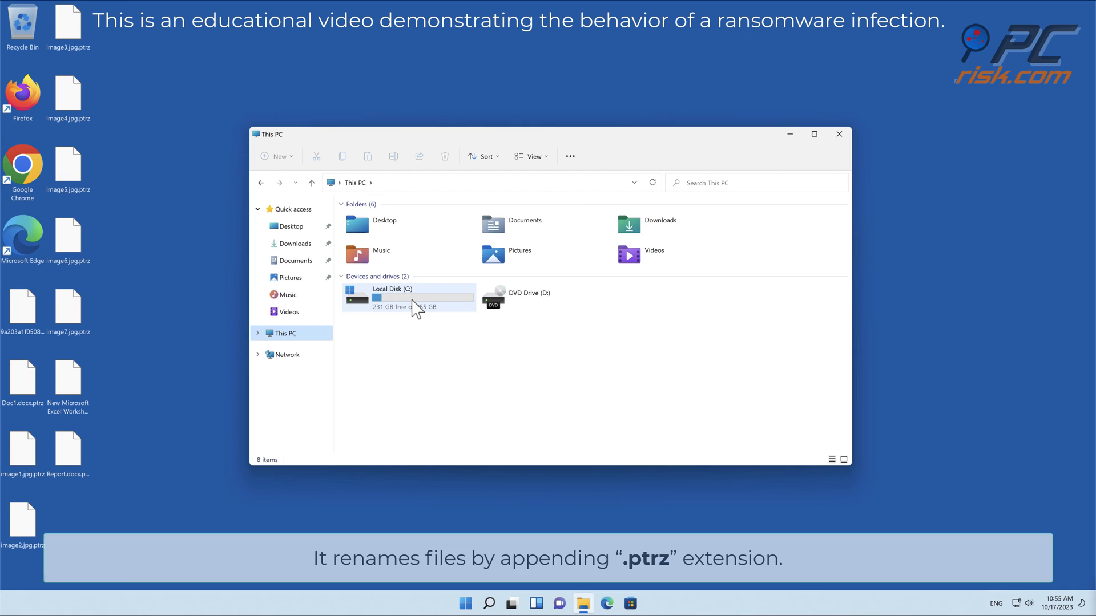
{"action": "double_click", "coordinate": [391, 300]}
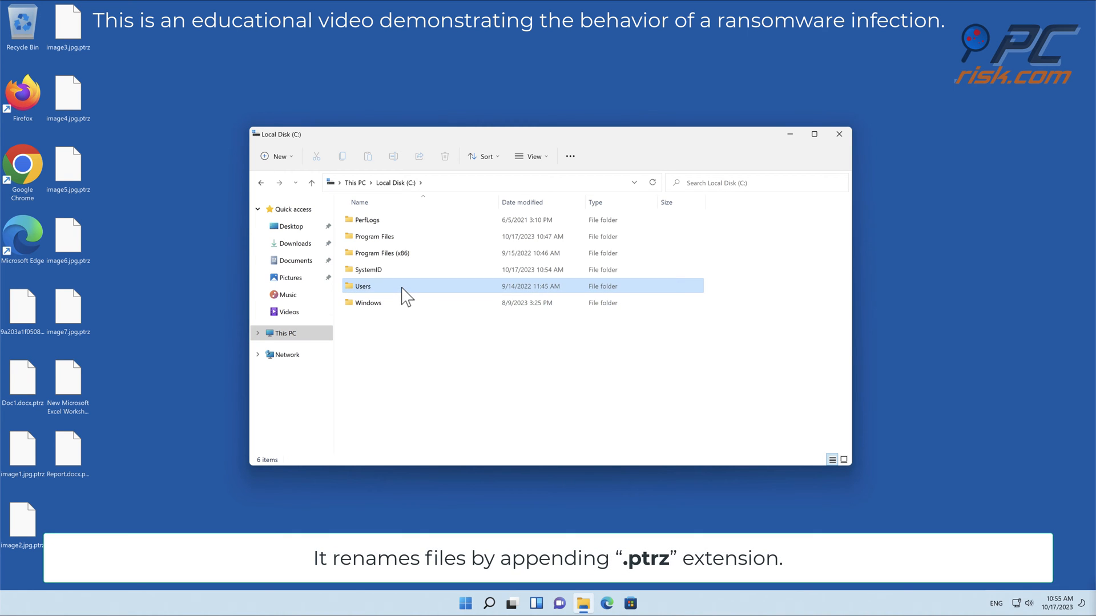
{"action": "double_click", "coordinate": [364, 286]}
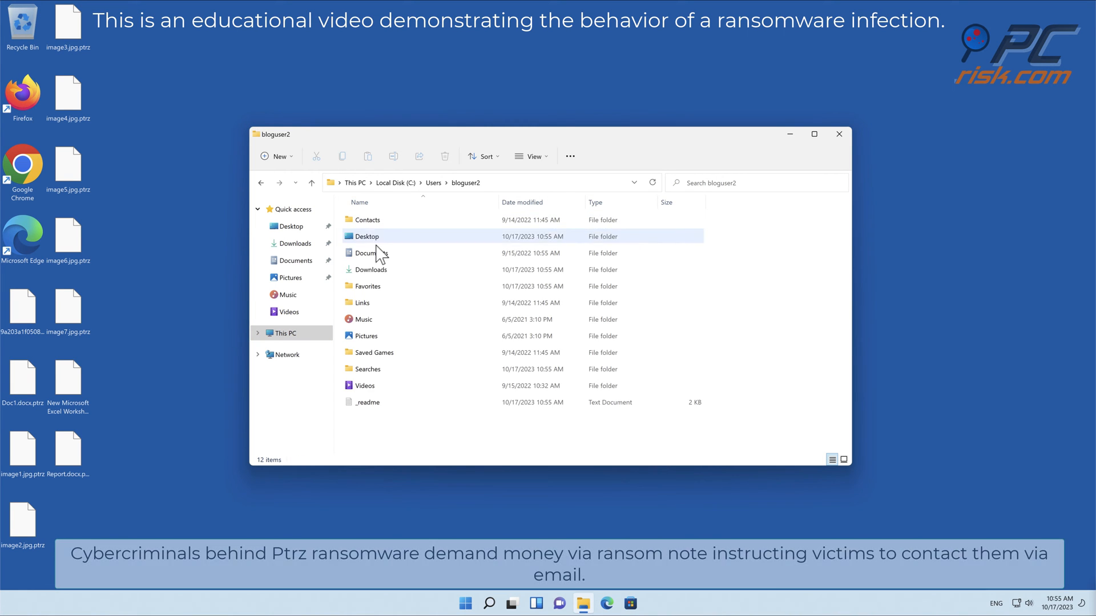
{"action": "double_click", "coordinate": [367, 402]}
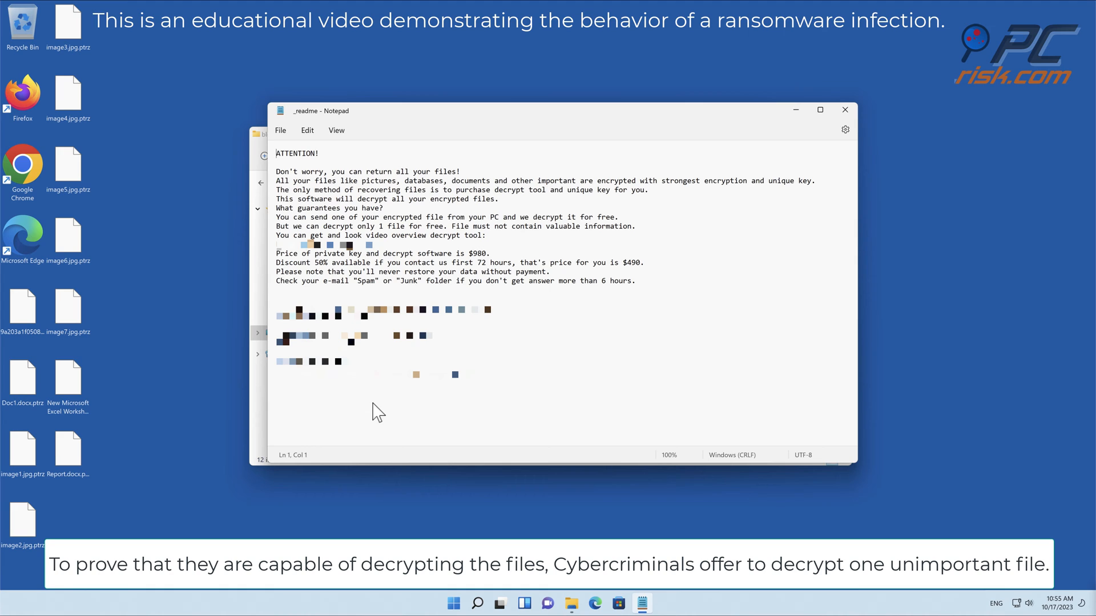
{"action": "mouse_move", "coordinate": [374, 404]}
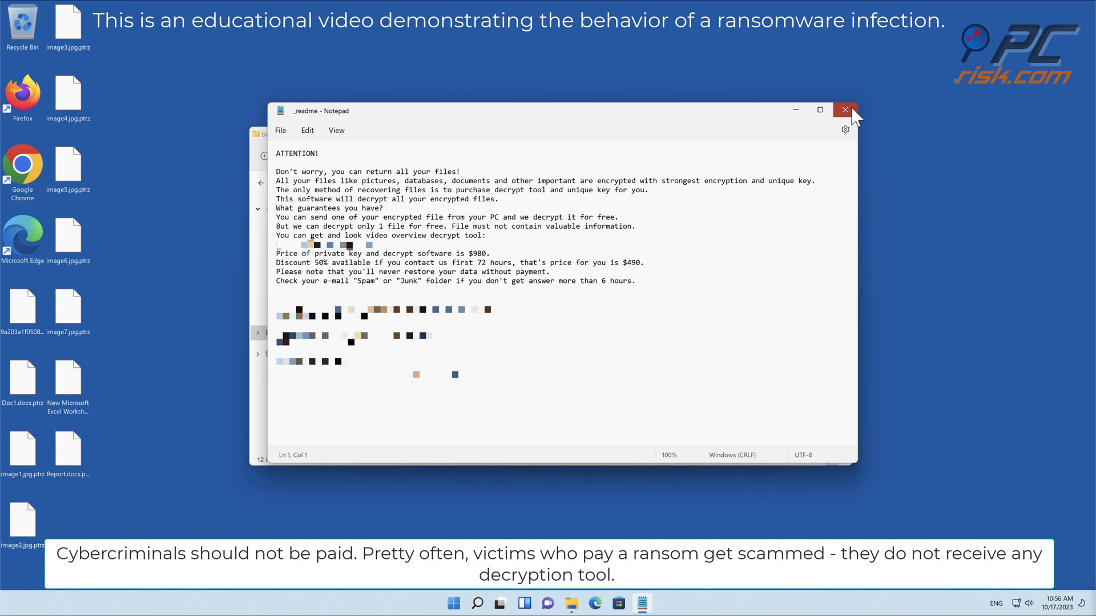
Step: Close the _readme ransom note in Notepad
{"action": "left_click", "coordinate": [845, 110]}
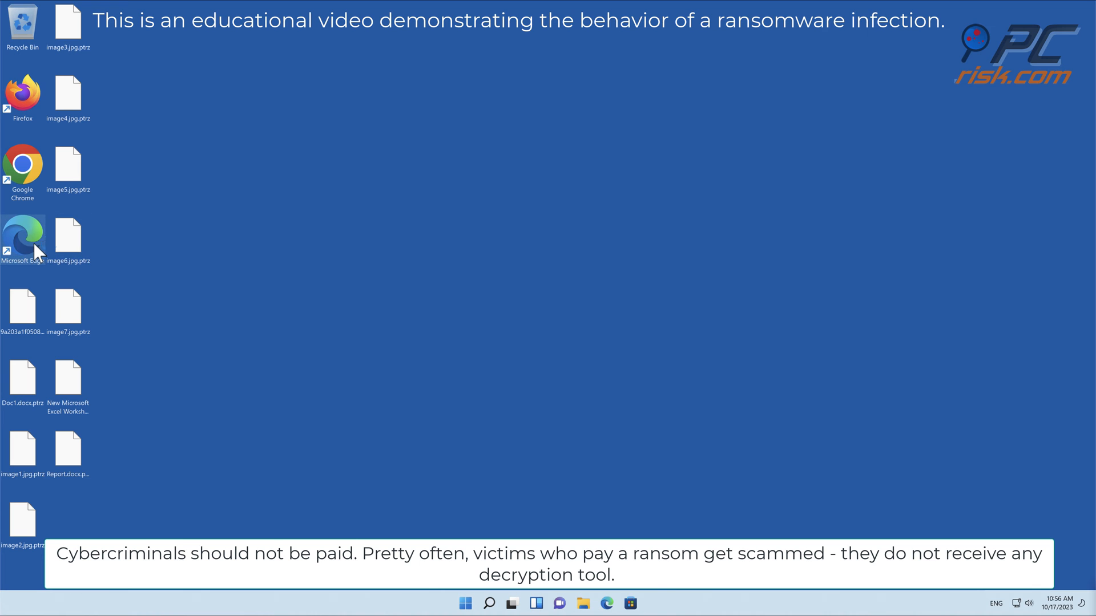
Step: Download Combo Cleaner from combocleaner.com in Edge and allow CCSetup.exe to run
{"action": "double_click", "coordinate": [22, 238]}
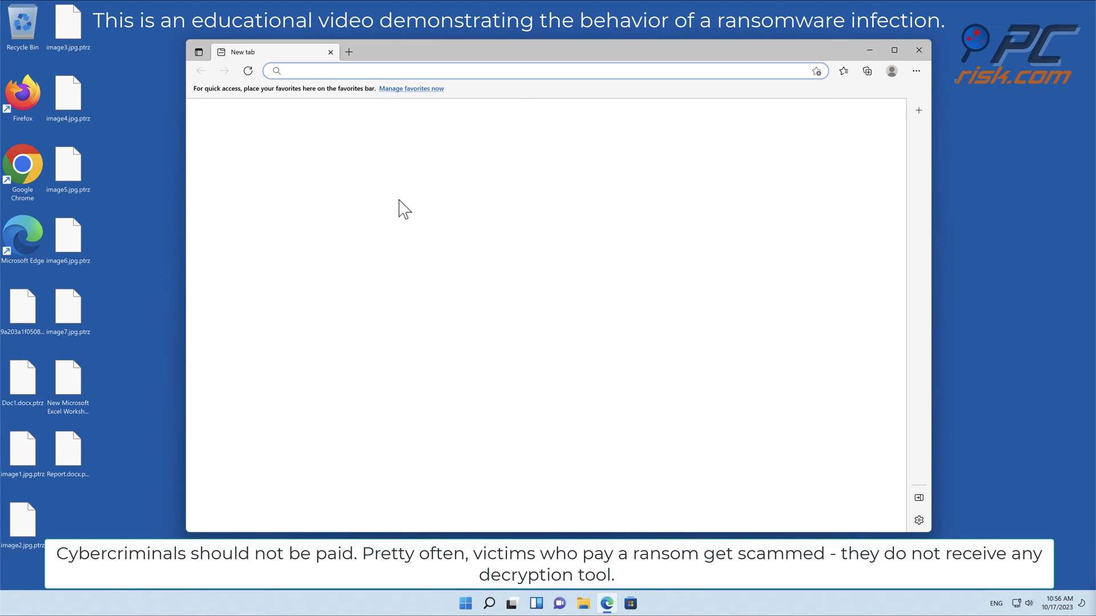
{"action": "type", "text": "www.combocleaner.com"}
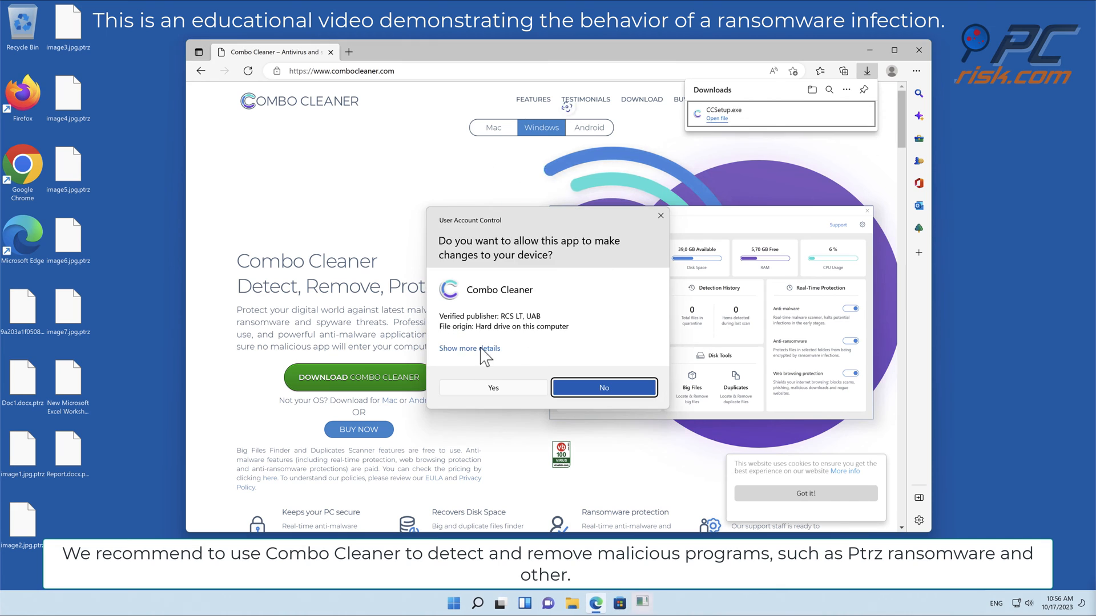
{"action": "left_click", "coordinate": [492, 387]}
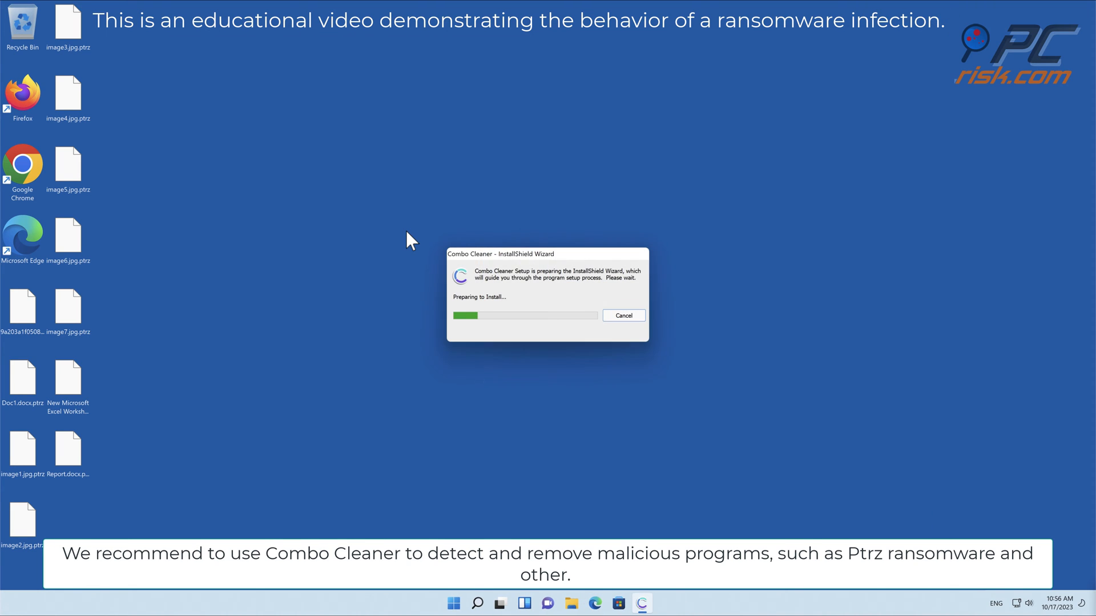
Step: Install Combo Cleaner with default options and launch it at finish
{"action": "left_click", "coordinate": [622, 315]}
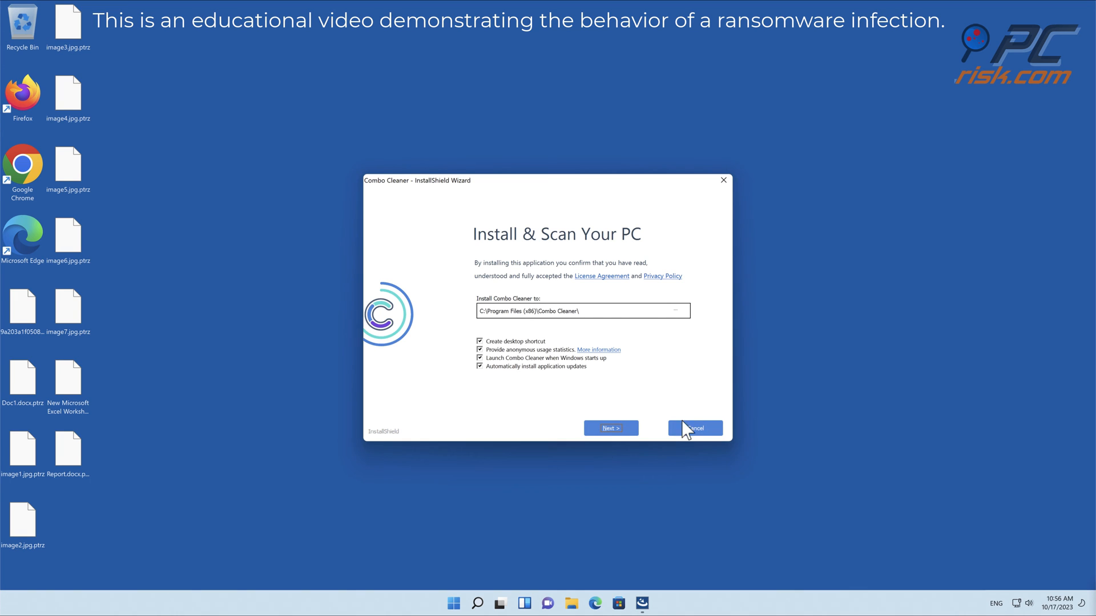
{"action": "left_click", "coordinate": [610, 427]}
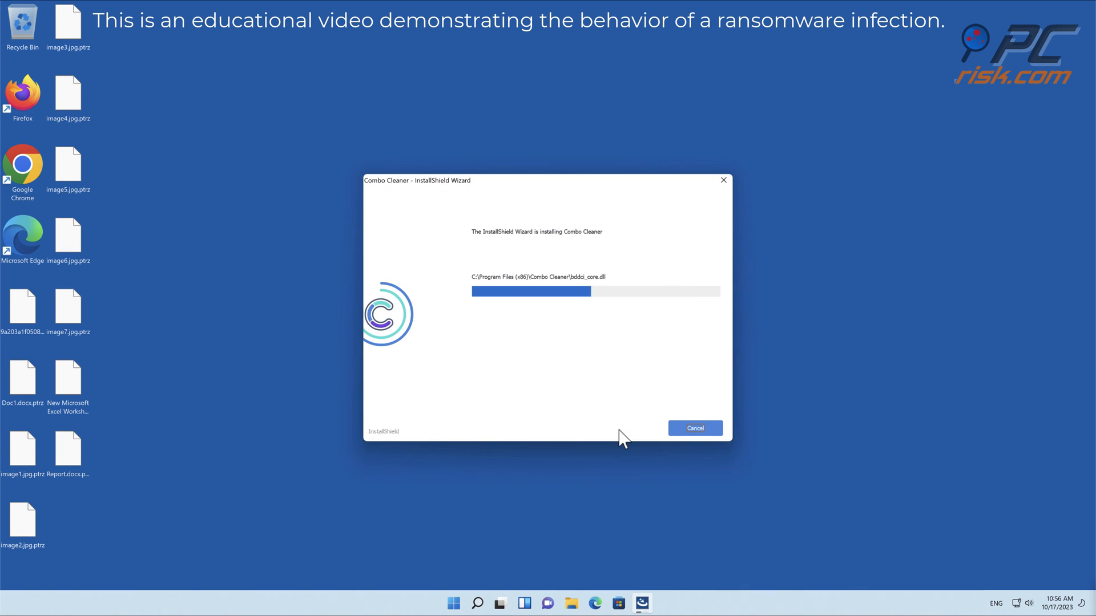
{"action": "left_click", "coordinate": [694, 428]}
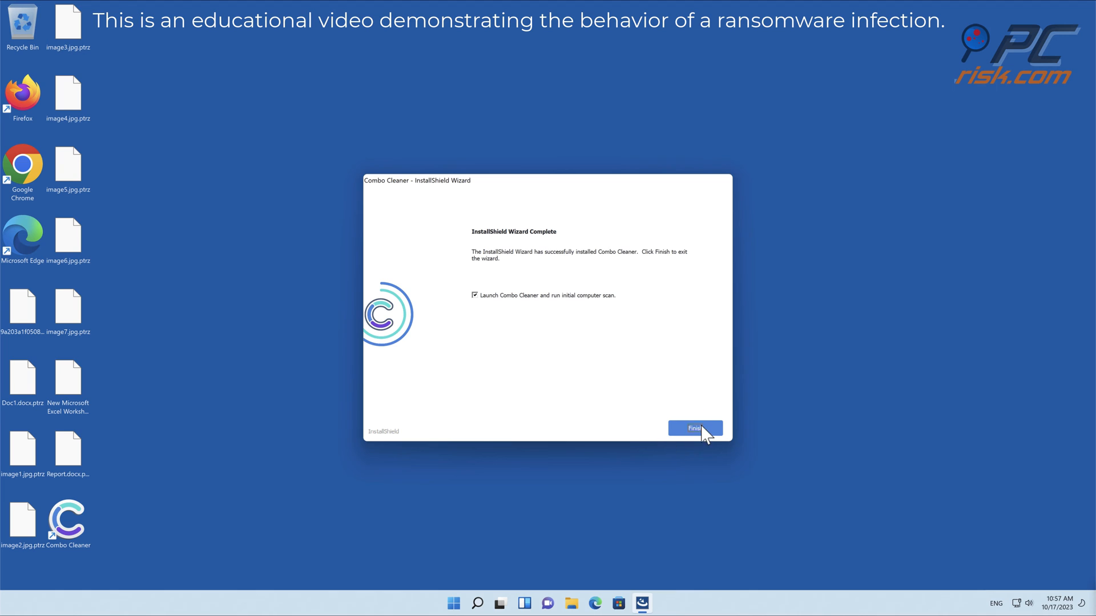
{"action": "left_click", "coordinate": [695, 429]}
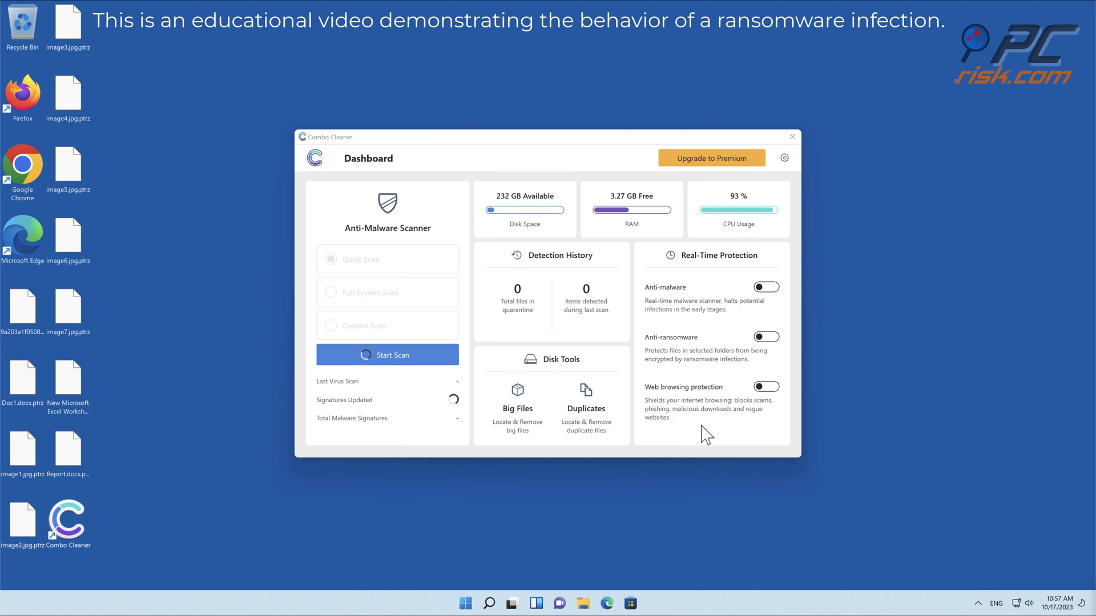
Step: Run a Combo Cleaner threat scan from the Dashboard
{"action": "left_click", "coordinate": [387, 355]}
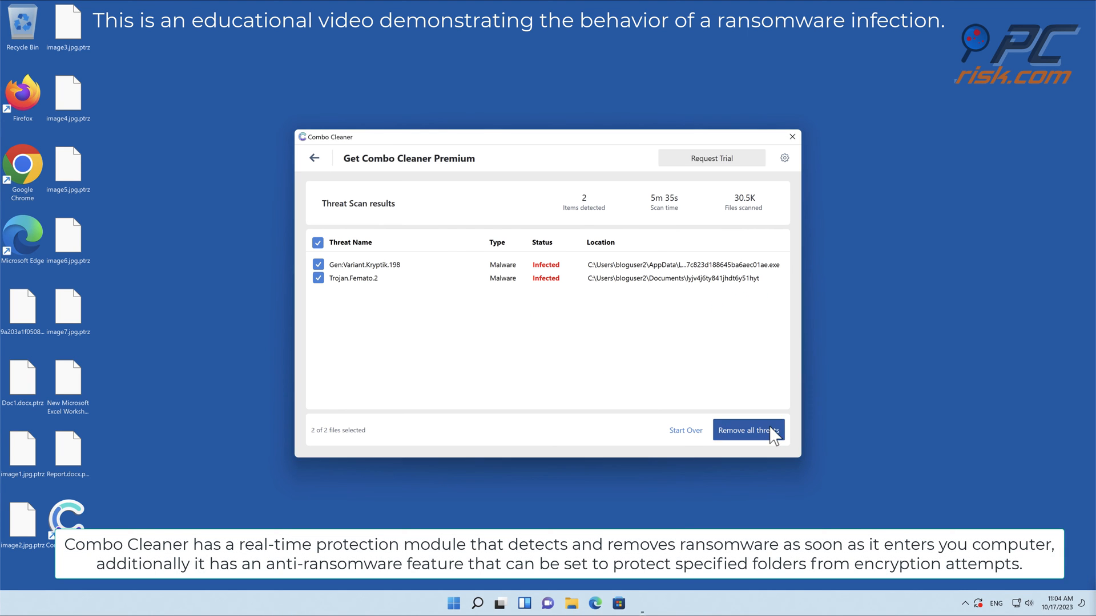
Step: Activate the license and quarantine Gen:Variant.Kryptik.198 and Trojan.Femato.2
{"action": "left_click", "coordinate": [748, 430]}
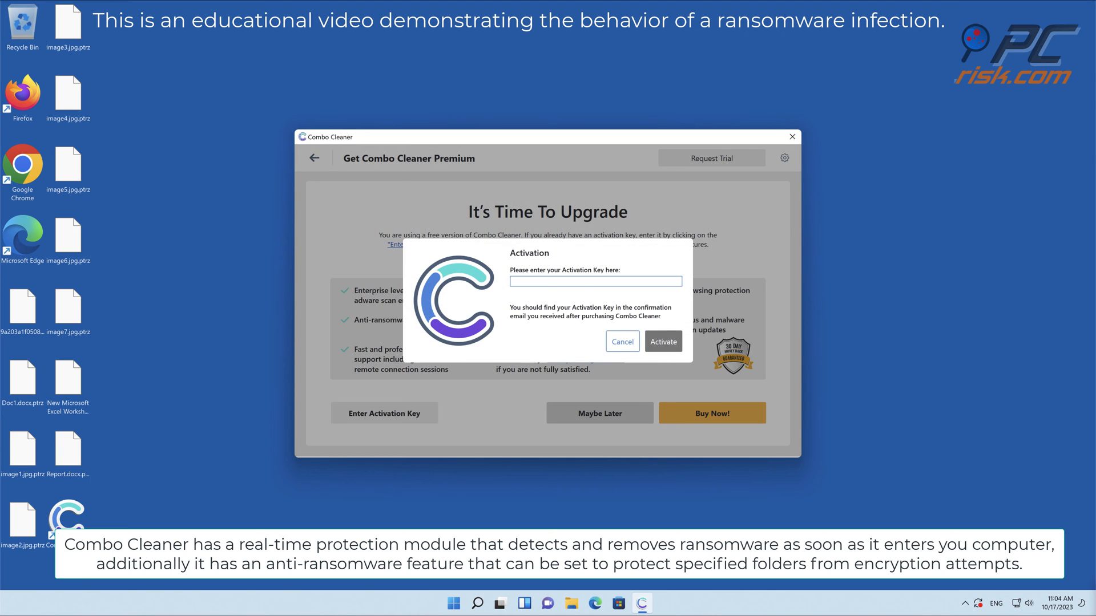
{"action": "left_click", "coordinate": [620, 342]}
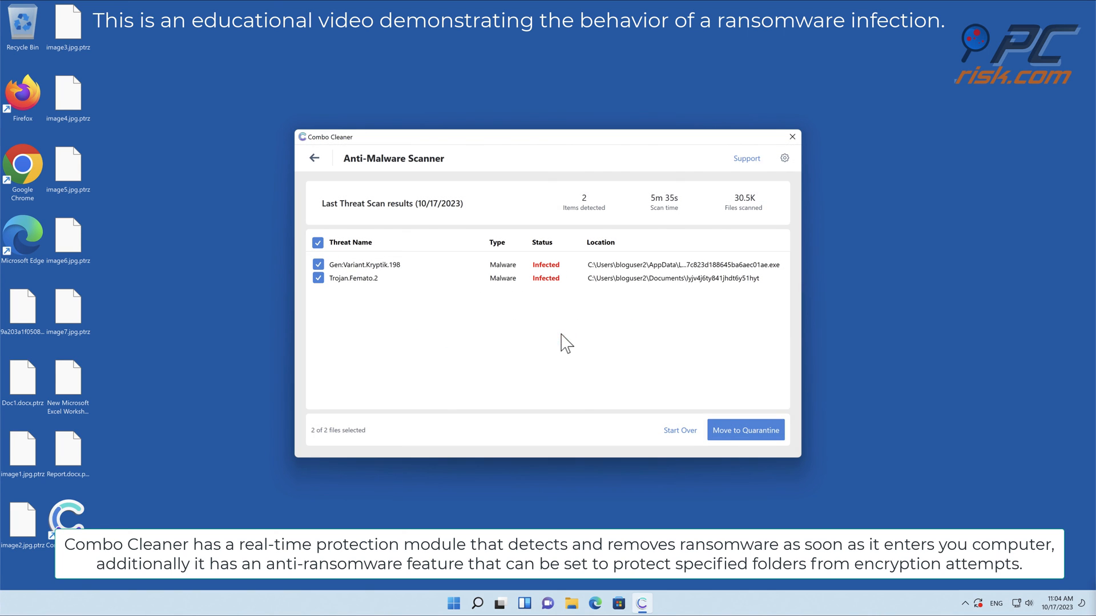
{"action": "left_click", "coordinate": [744, 430]}
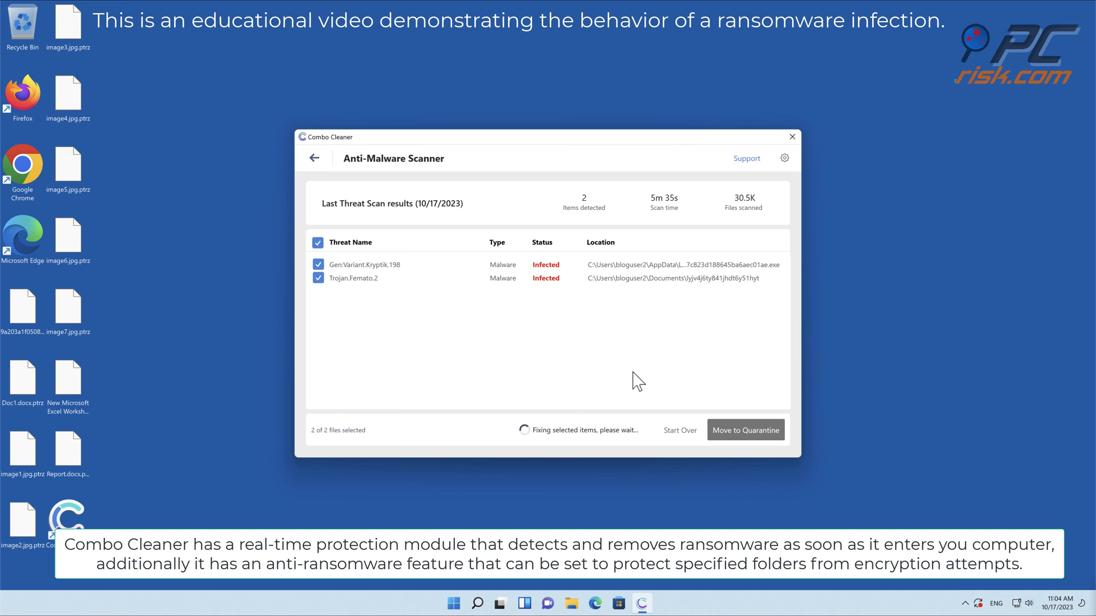
{"action": "left_click", "coordinate": [745, 429]}
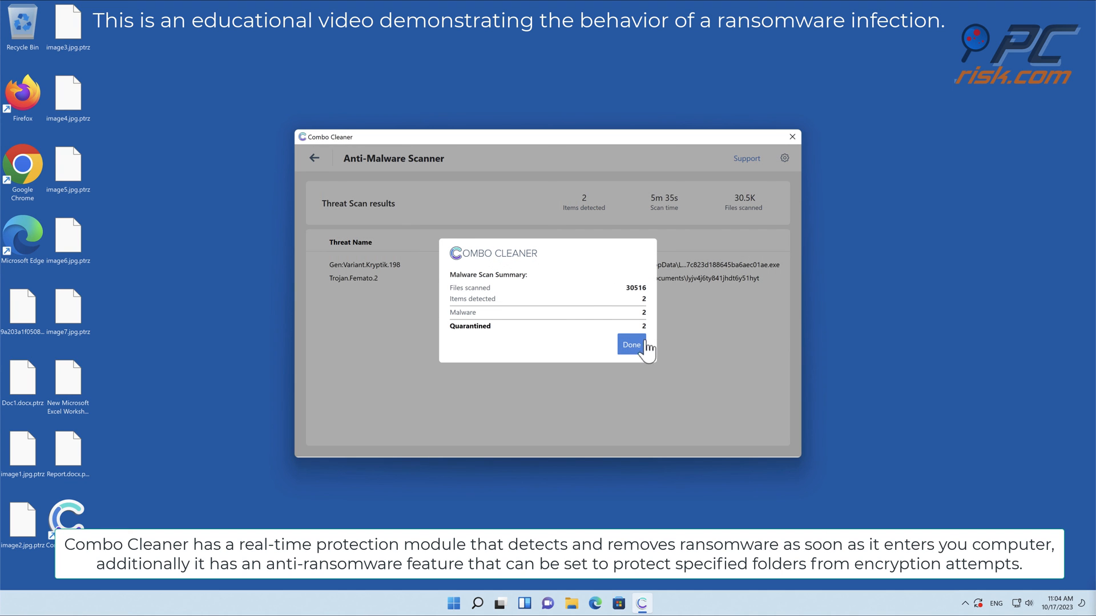
{"action": "left_click", "coordinate": [629, 345]}
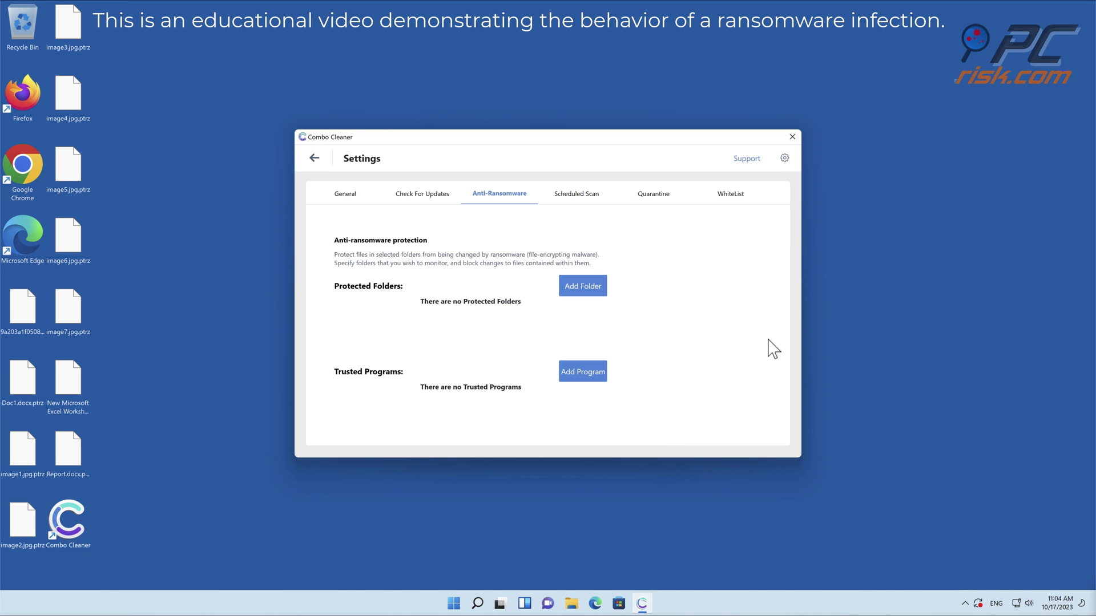
Step: Add the Desktop as an anti-ransomware protected folder
{"action": "left_click", "coordinate": [582, 285]}
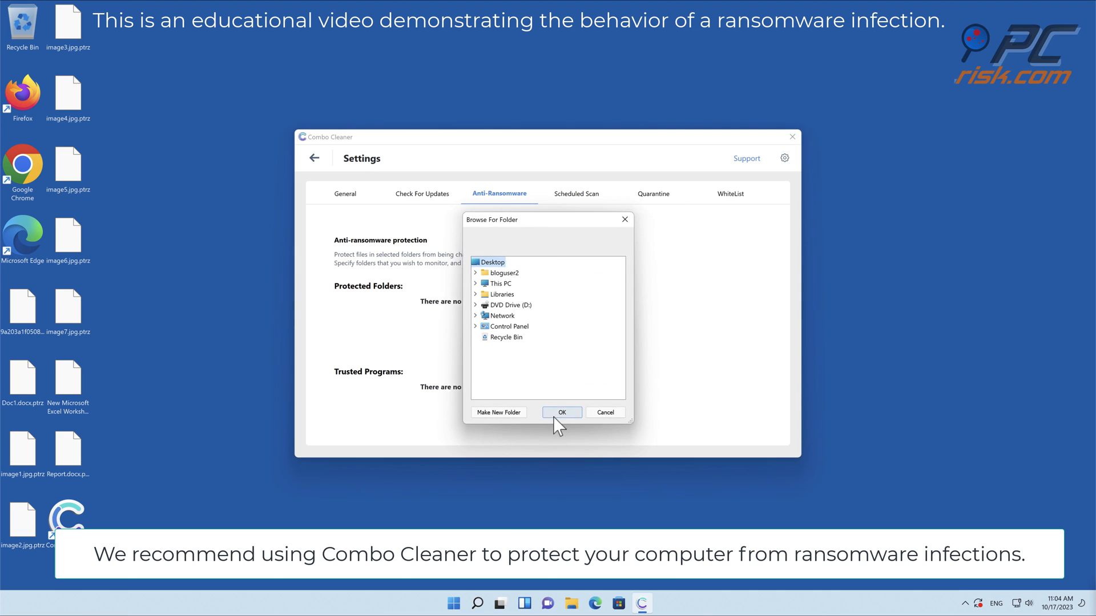
{"action": "left_click", "coordinate": [562, 412]}
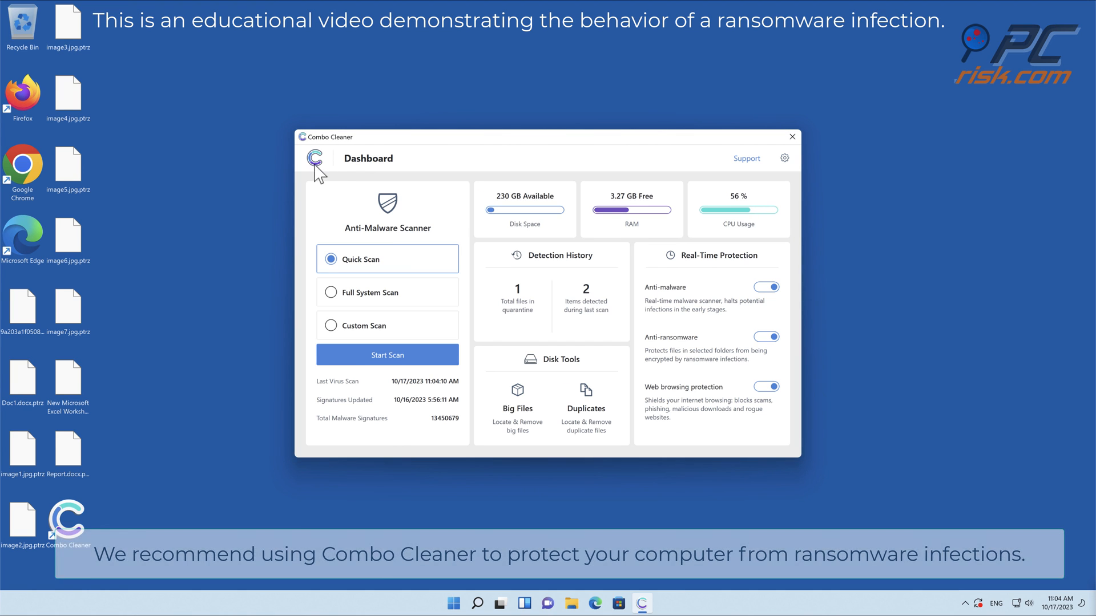